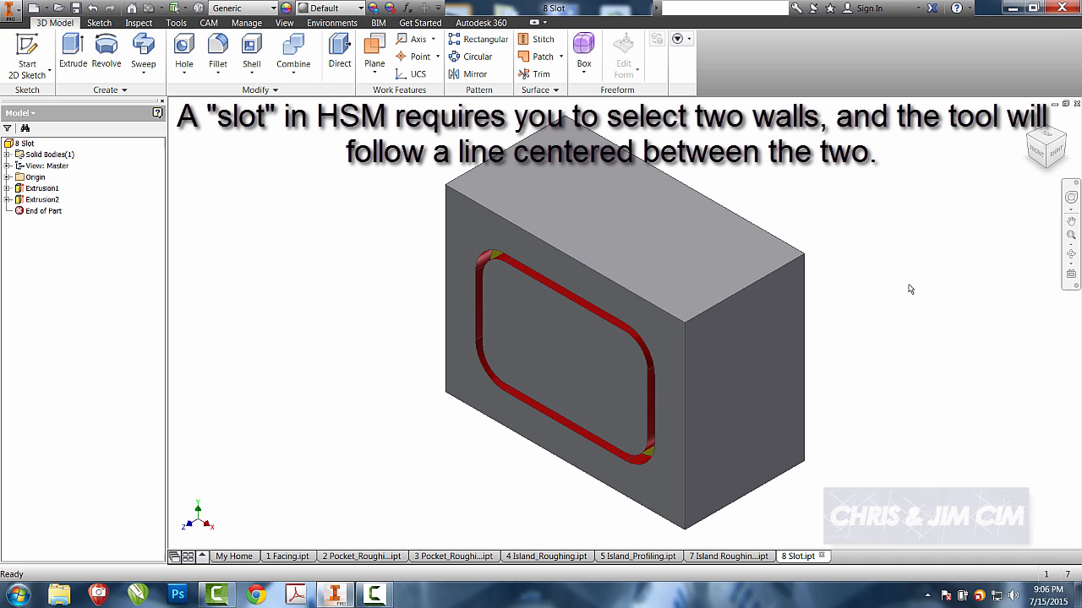
Step: Create Setup1 from the Tool Isometric view with its origin at a stock box top corner
left_click(209, 23)
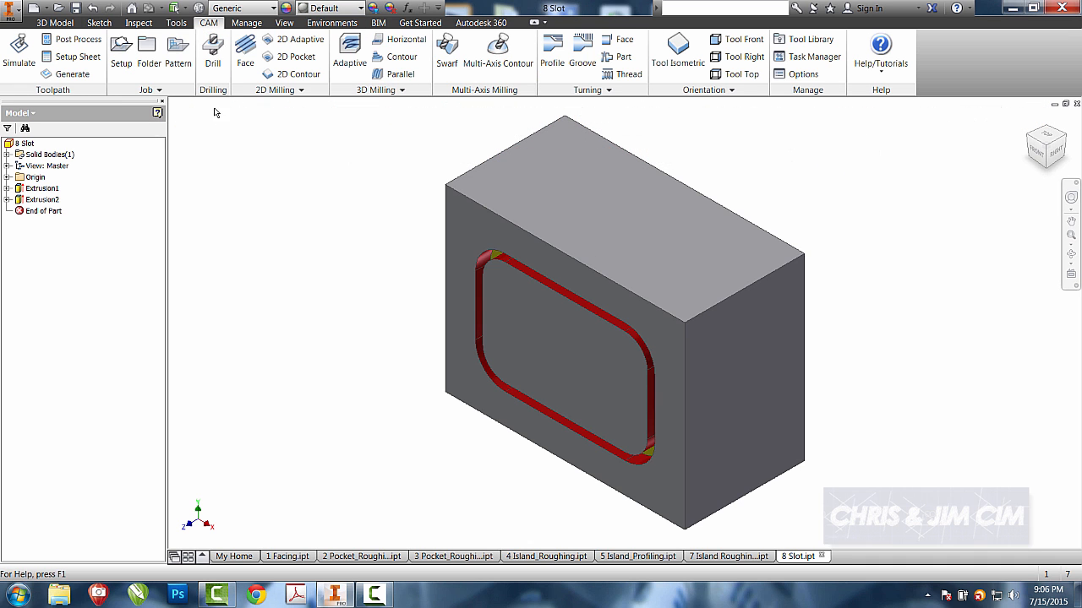
left_click(677, 51)
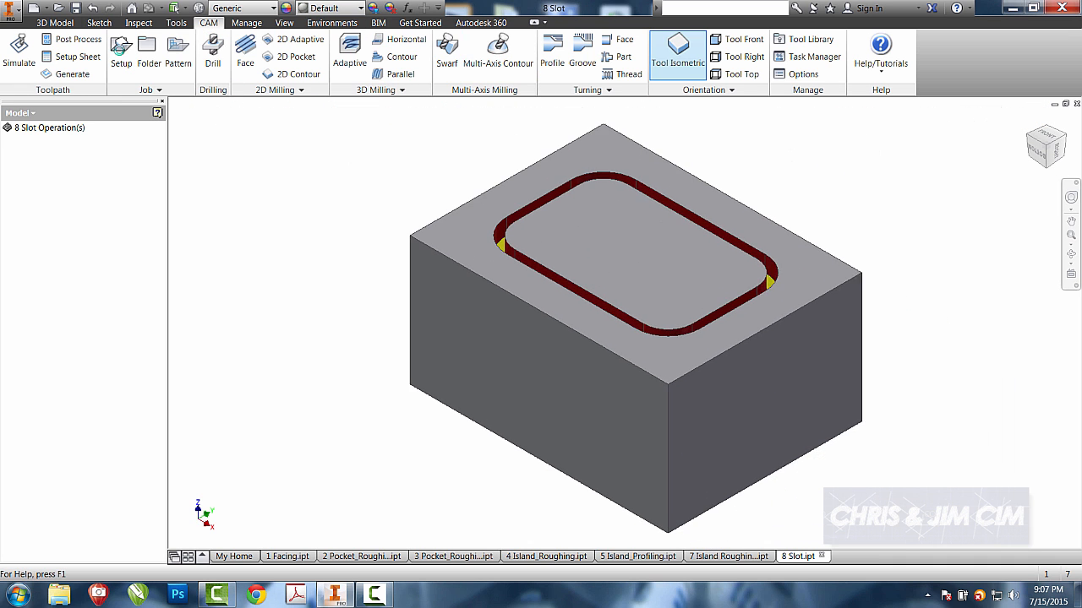
left_click(121, 51)
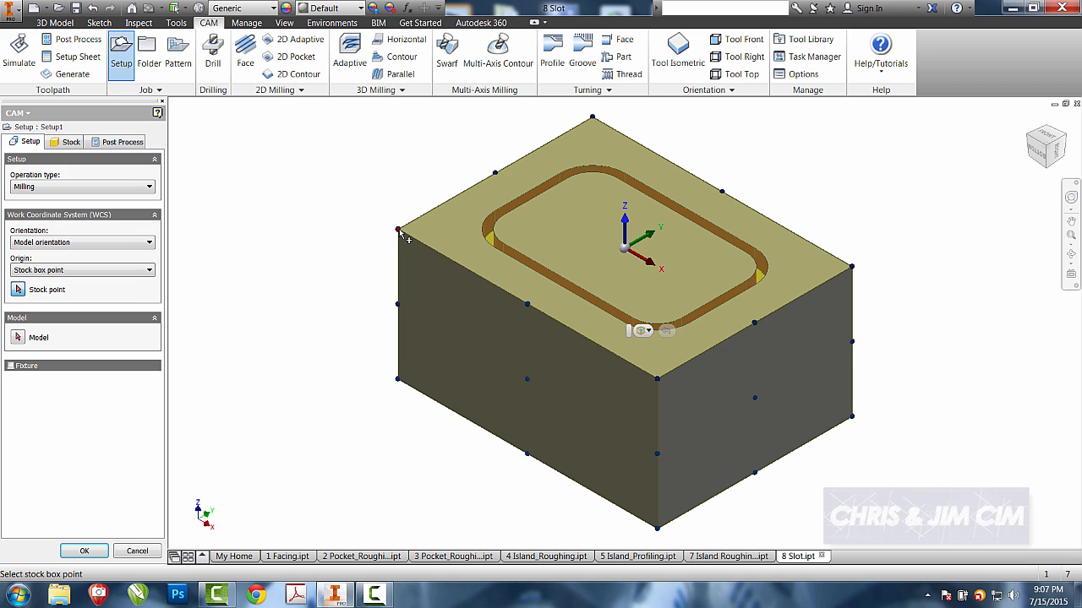
left_click(84, 550)
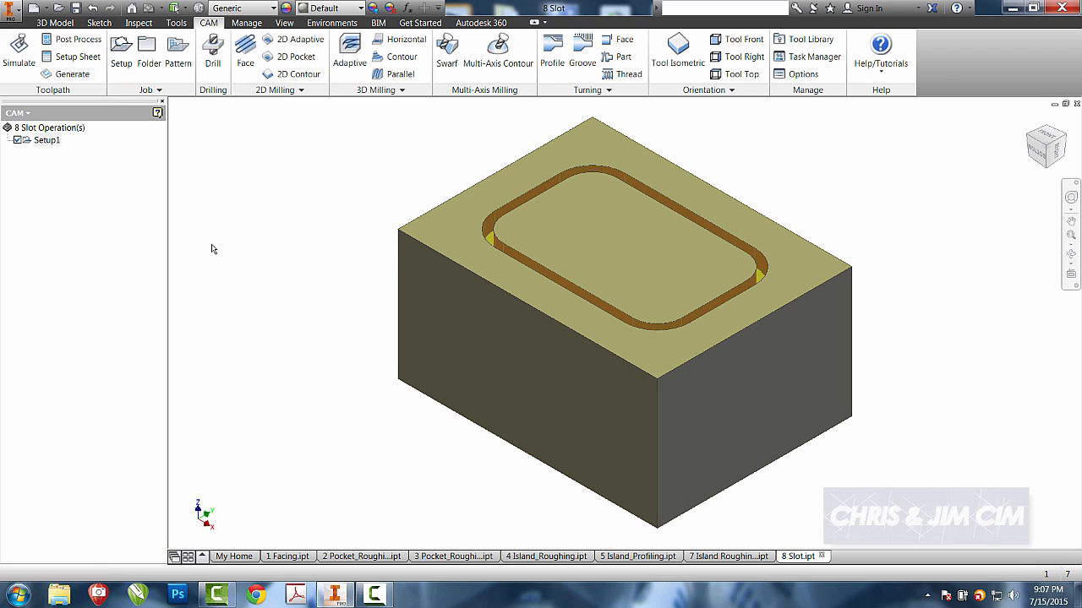
Step: Choose Slot from the 2D Milling dropdown to begin the Slot1 operation
left_click(294, 56)
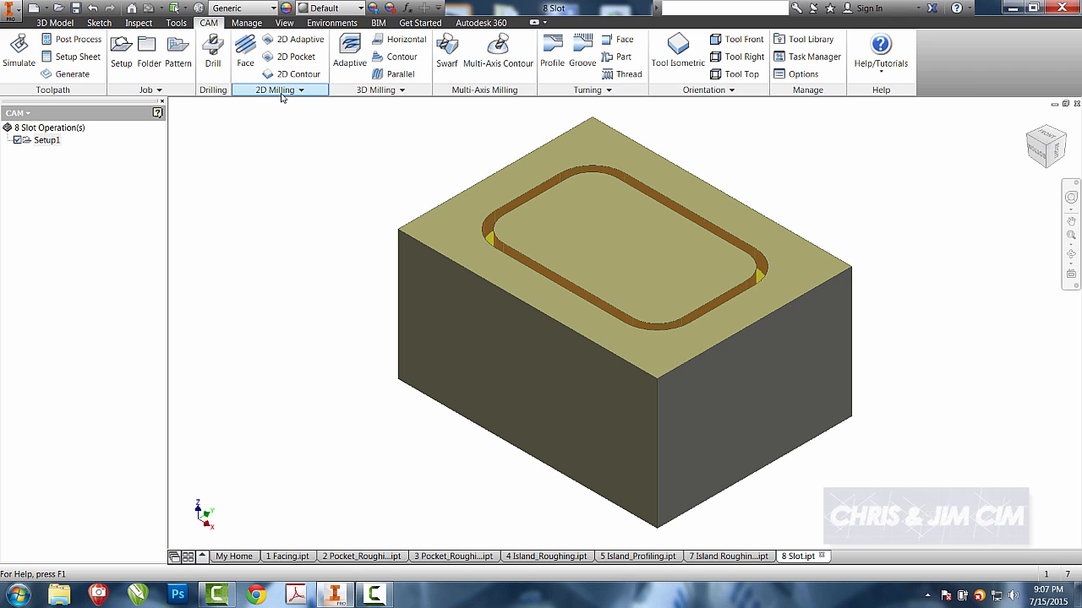
left_click(279, 90)
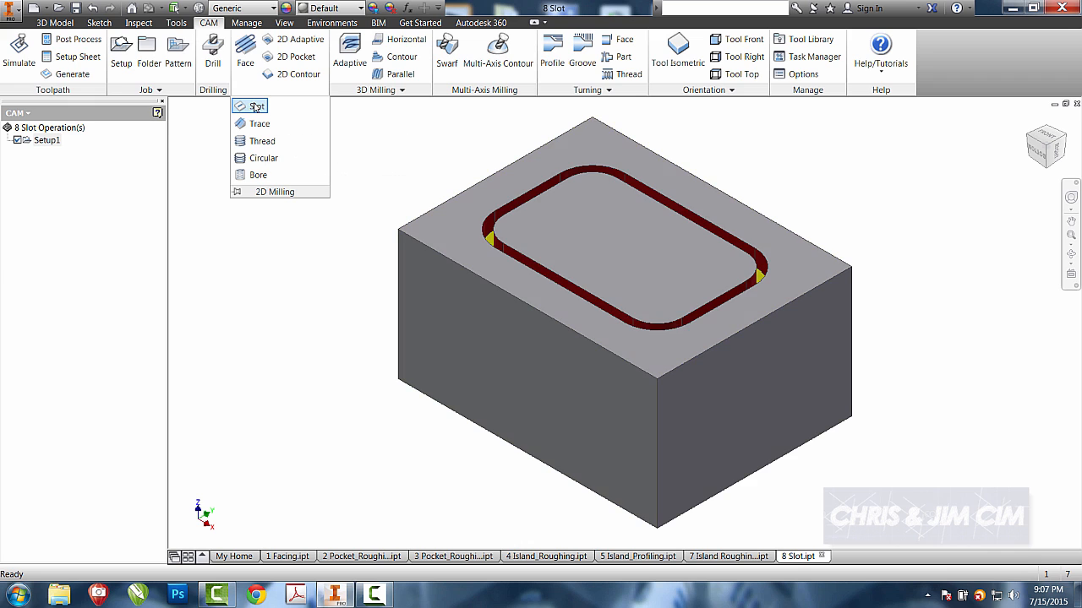
left_click(258, 106)
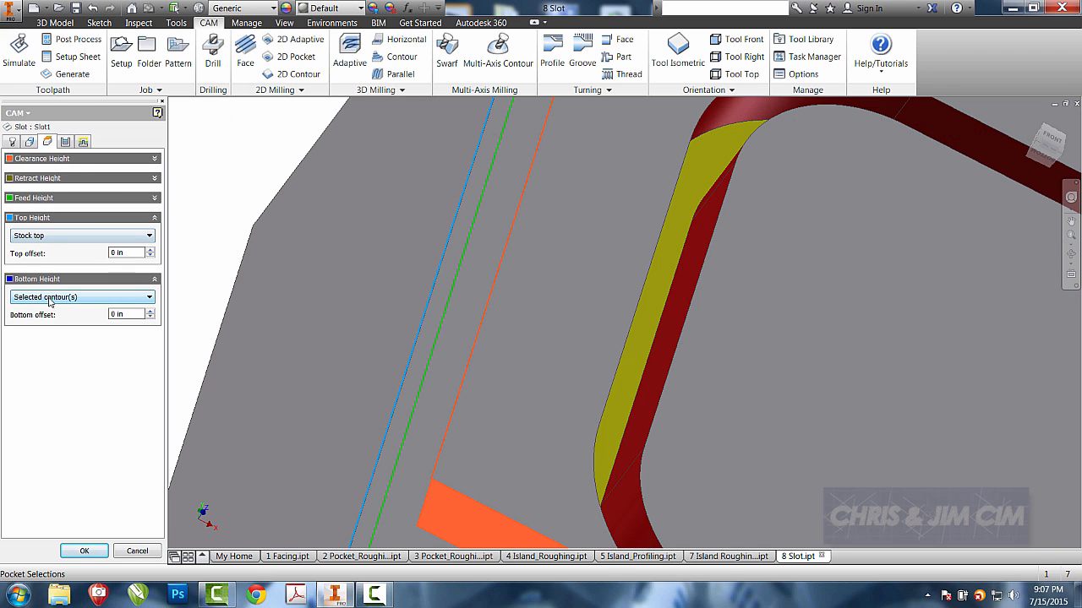
mouse_move(80, 297)
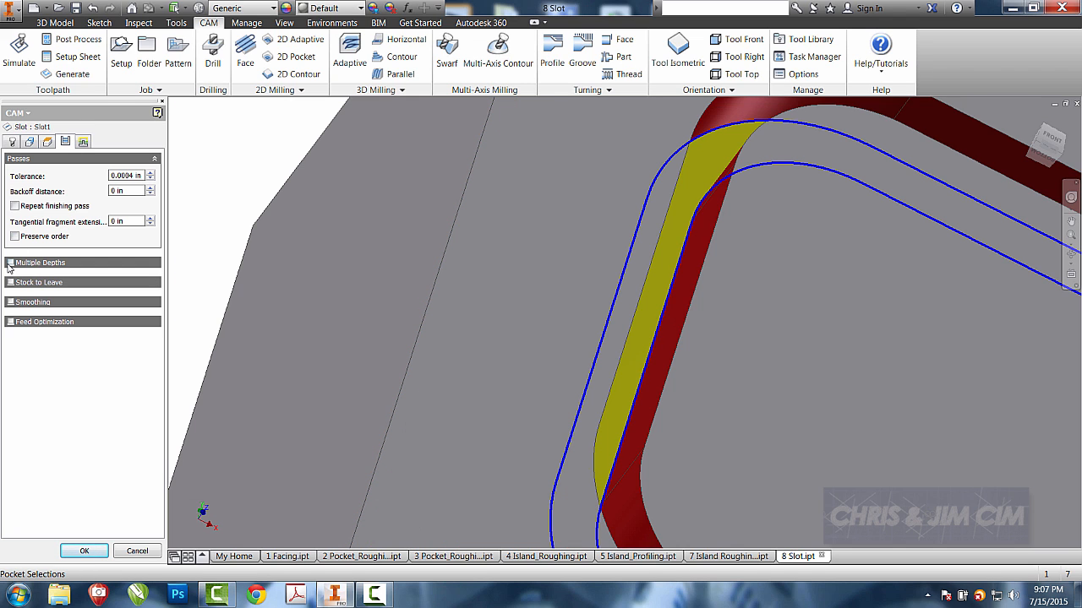
Step: Enable Multiple Depths with a 0.0625 in maximum roughing stepdown
left_click(9, 263)
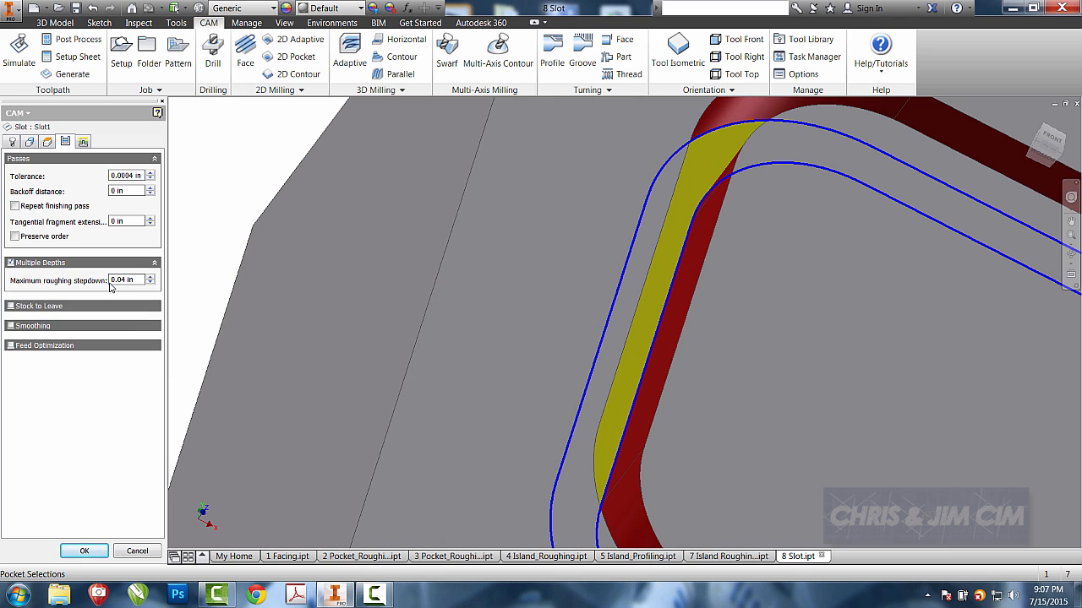
mouse_move(127, 285)
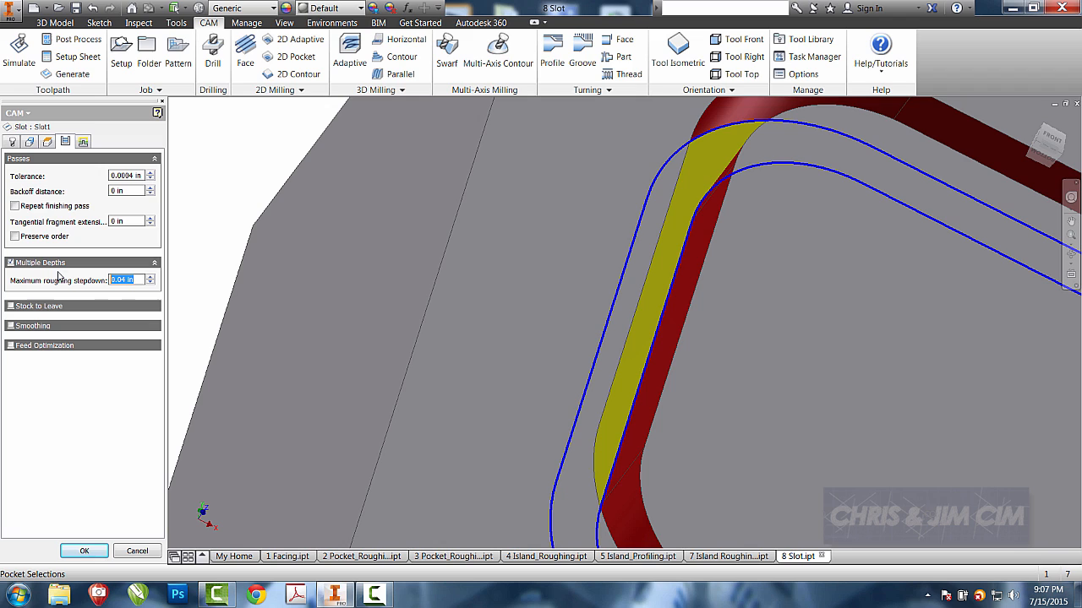
type(".0625")
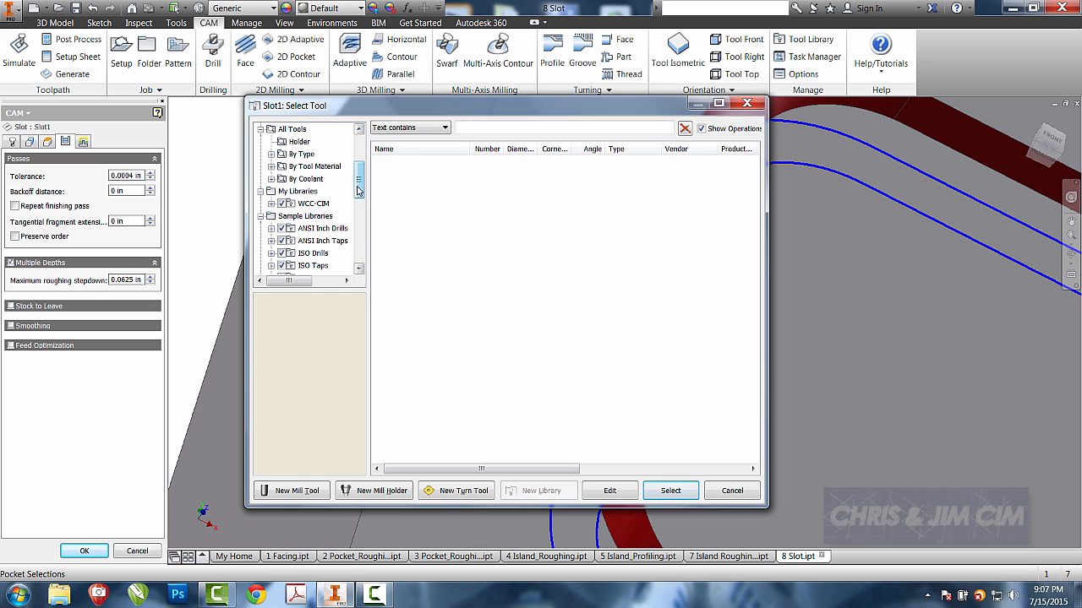
Step: Select the #1 Ø1/8" flat mill from the WCC-CIM library and accept Slot1
left_click(316, 203)
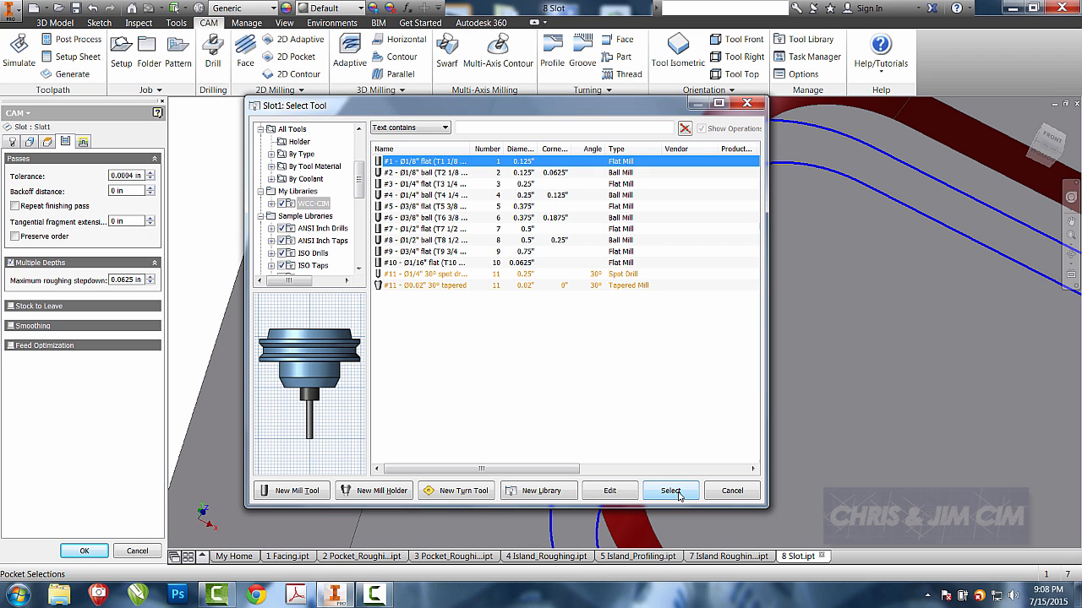
left_click(670, 490)
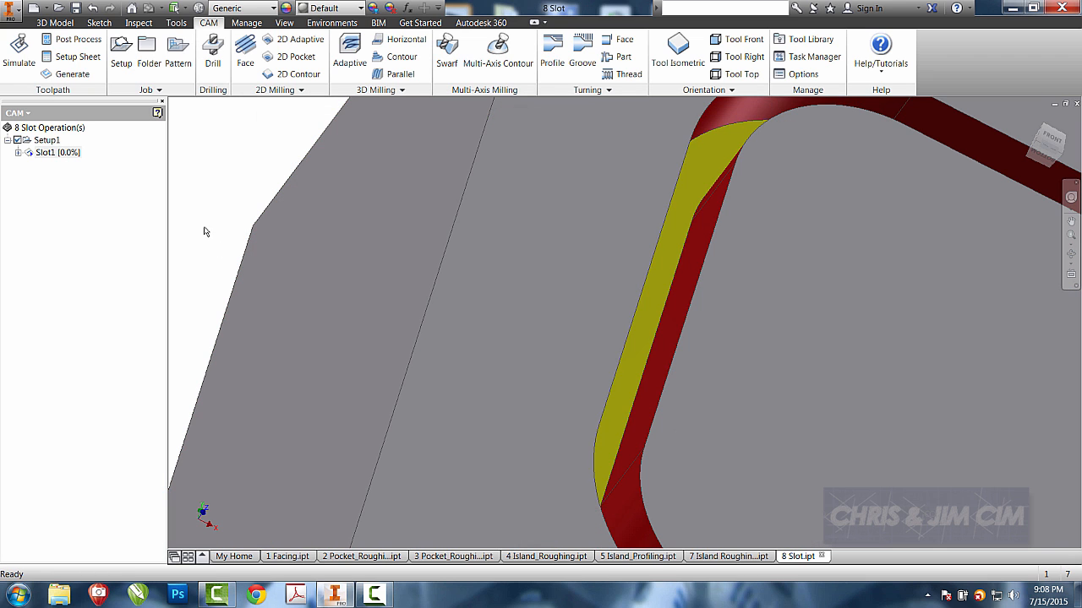
Step: View the generated Slot1 toolpath isometrically and inspect its ramped entry into the stock
left_click(677, 47)
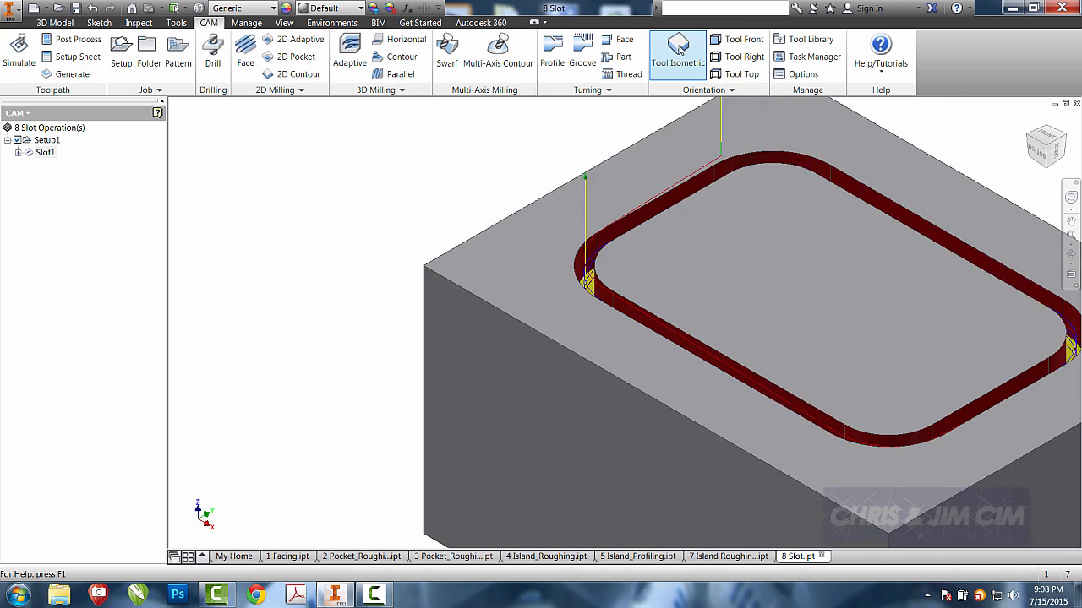
left_click(677, 51)
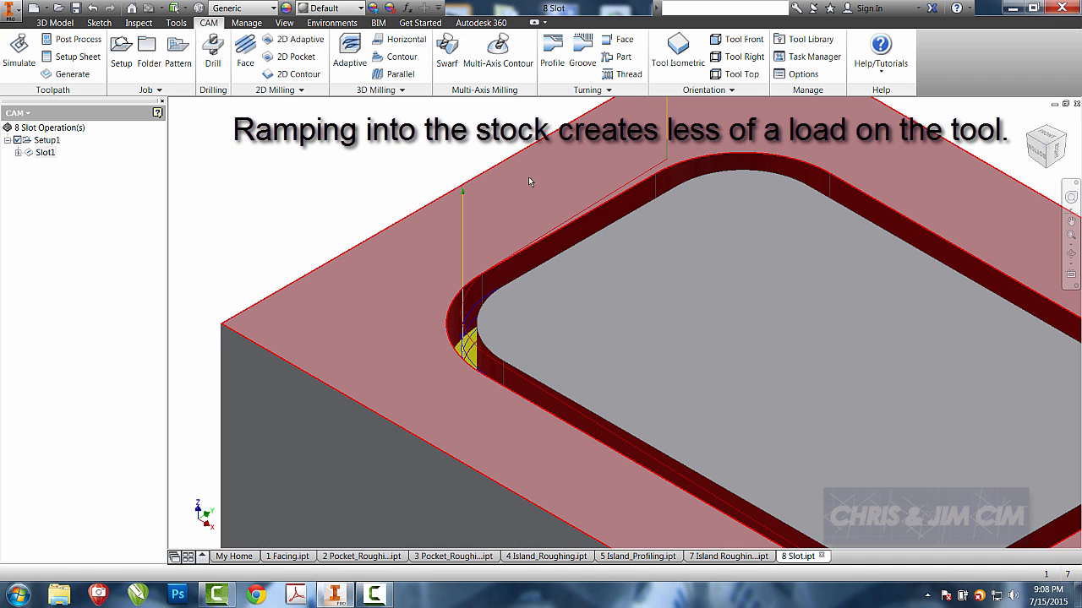
left_click(19, 50)
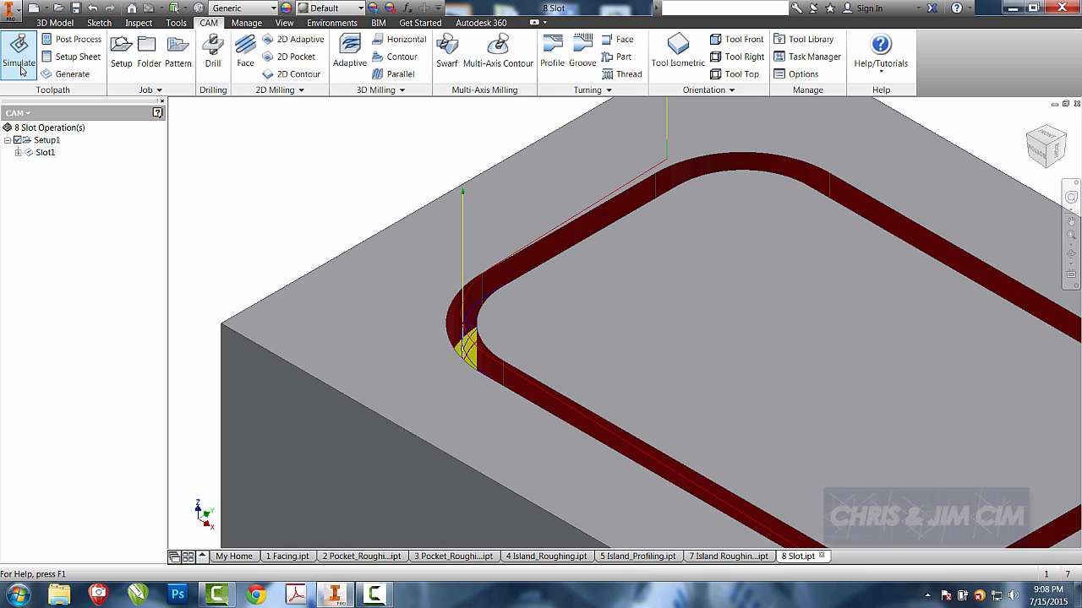
Step: Simulate Slot1 and play the simulation to watch the groove being cut
left_click(18, 51)
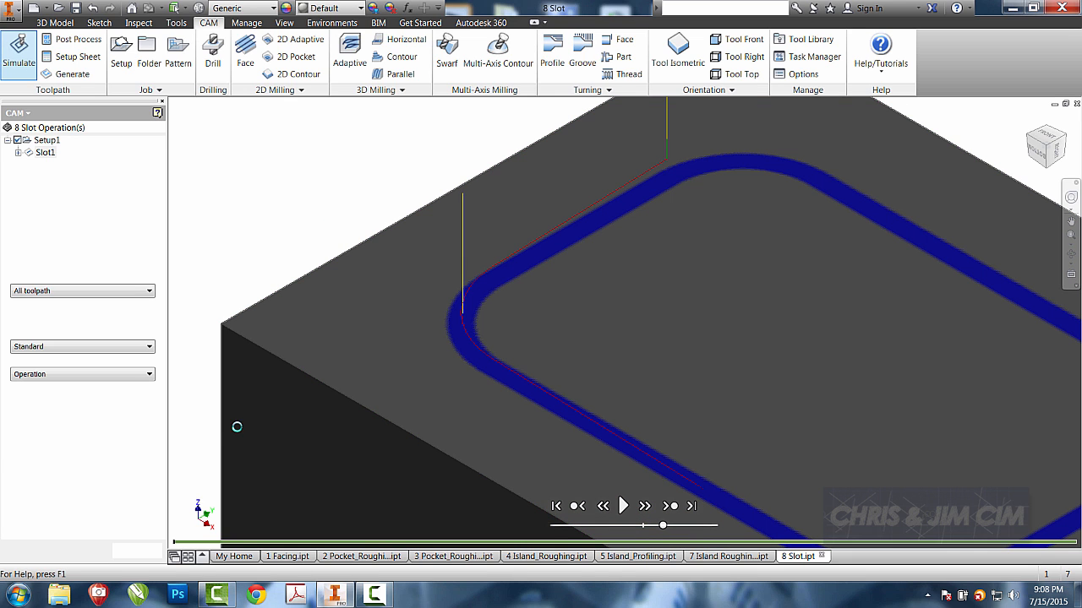
left_click(18, 50)
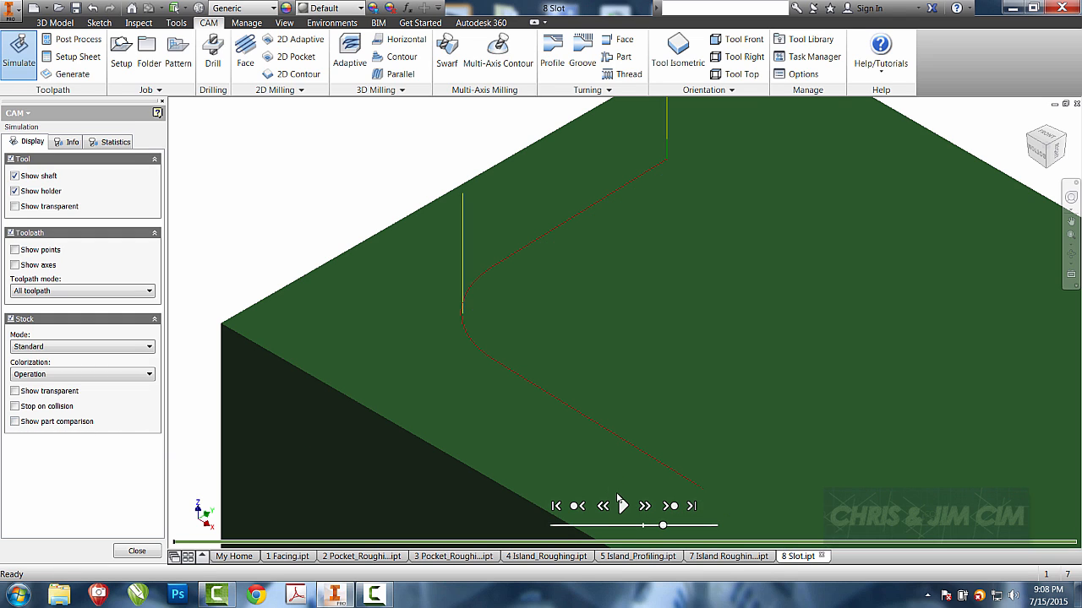
left_click(621, 505)
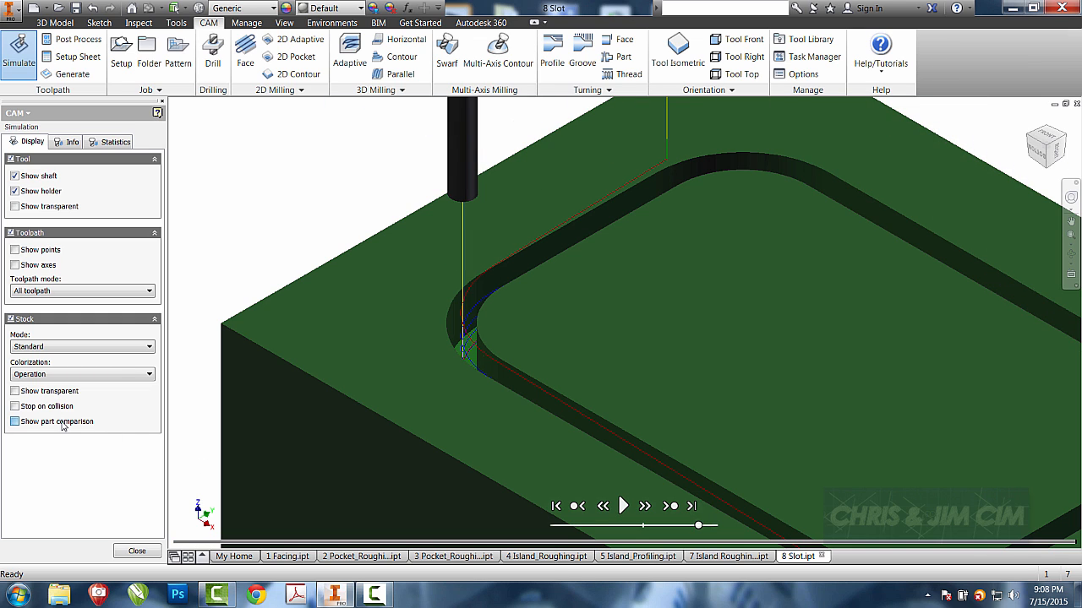
Step: Turn on part comparison, then orbit around the cut groove to the slot corner
left_click(15, 422)
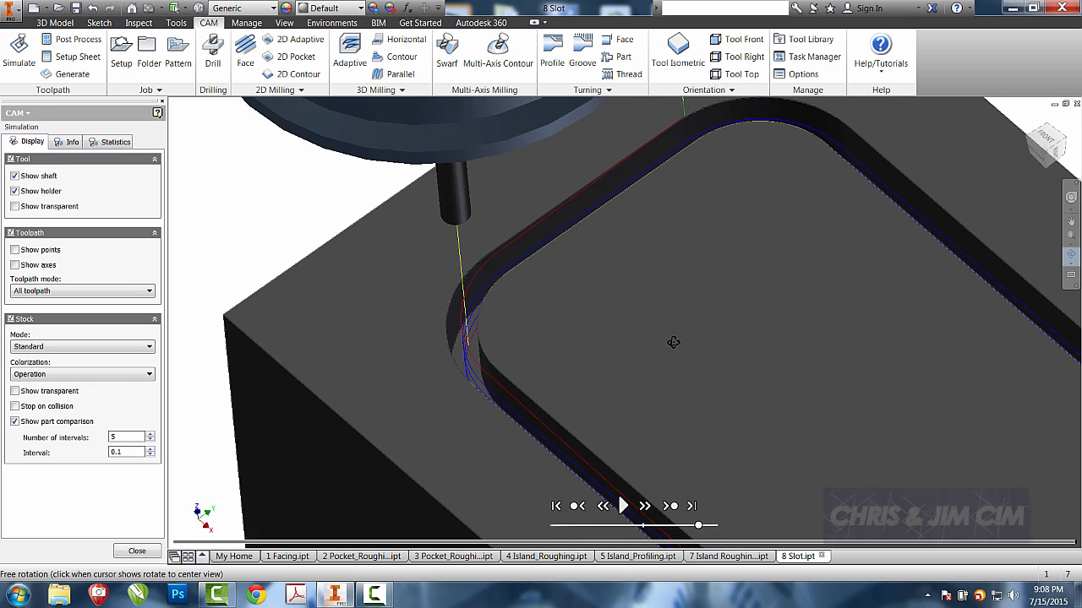
left_click_drag(673, 342, 728, 356)
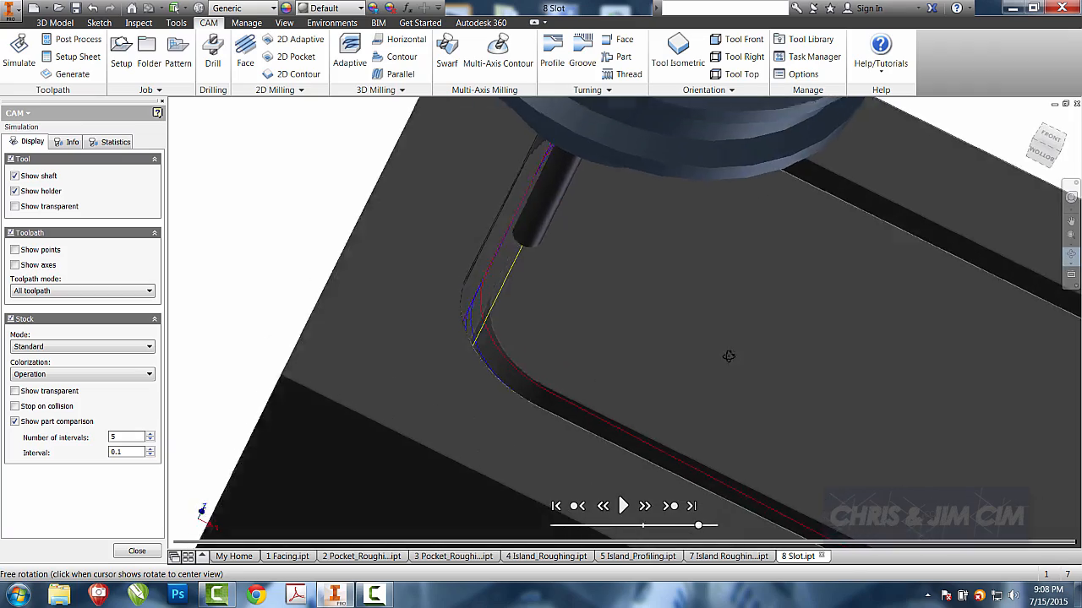
left_click_drag(728, 356, 673, 345)
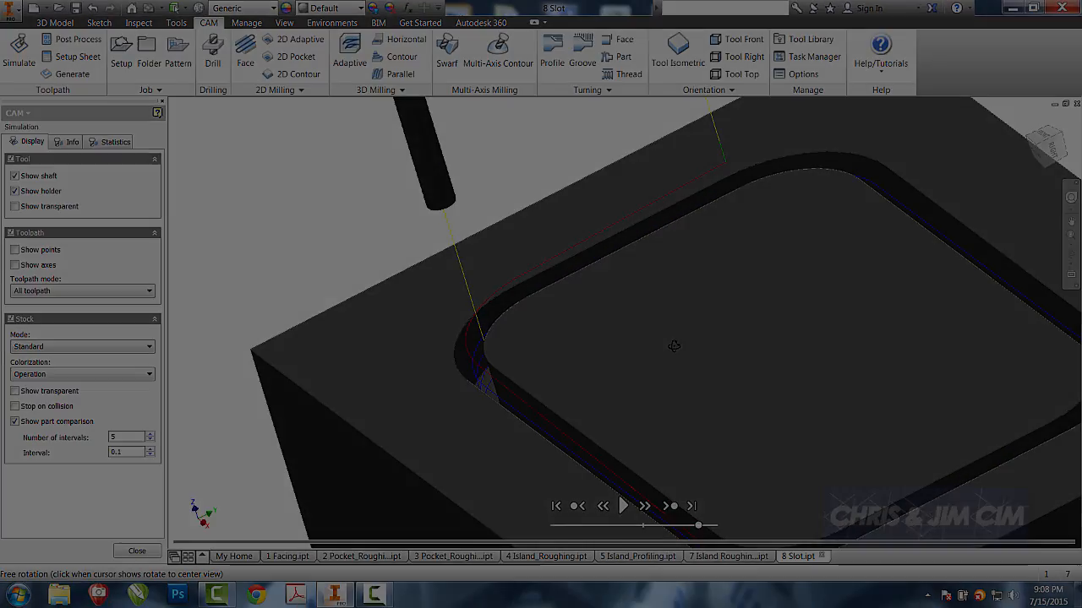